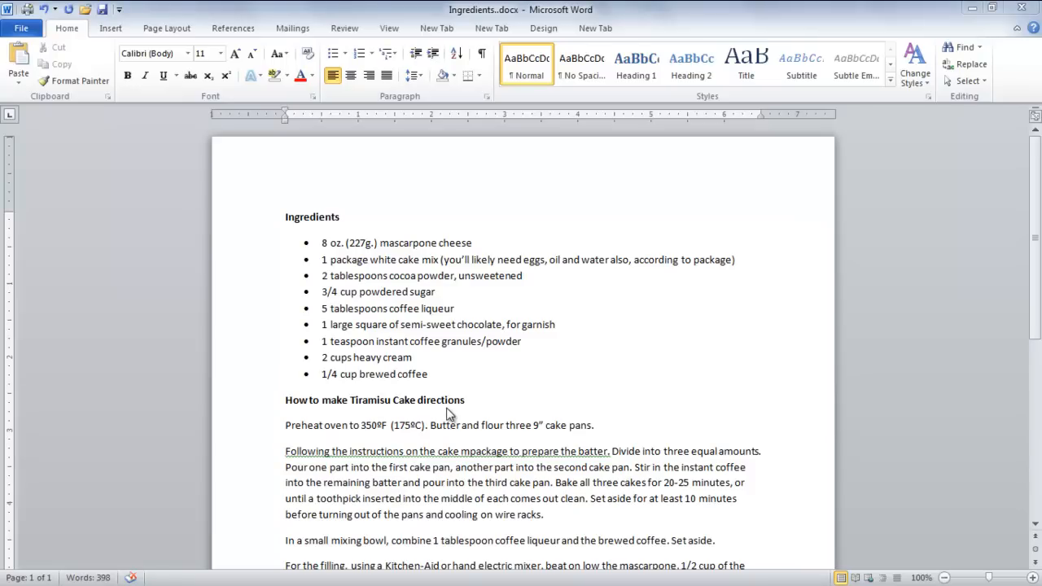
{"action": "mouse_move", "coordinate": [417, 401]}
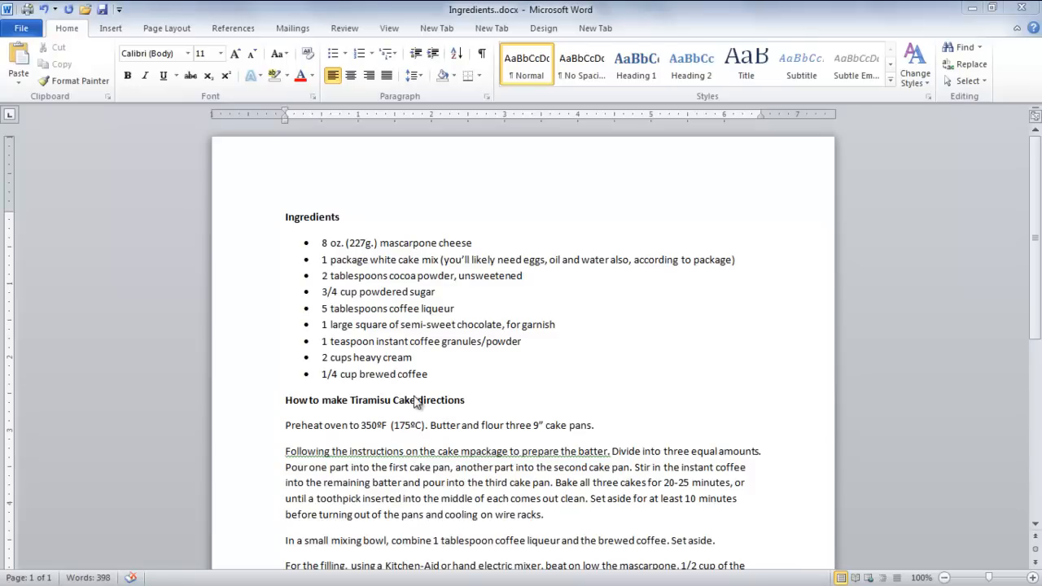
{"action": "mouse_move", "coordinate": [116, 73]}
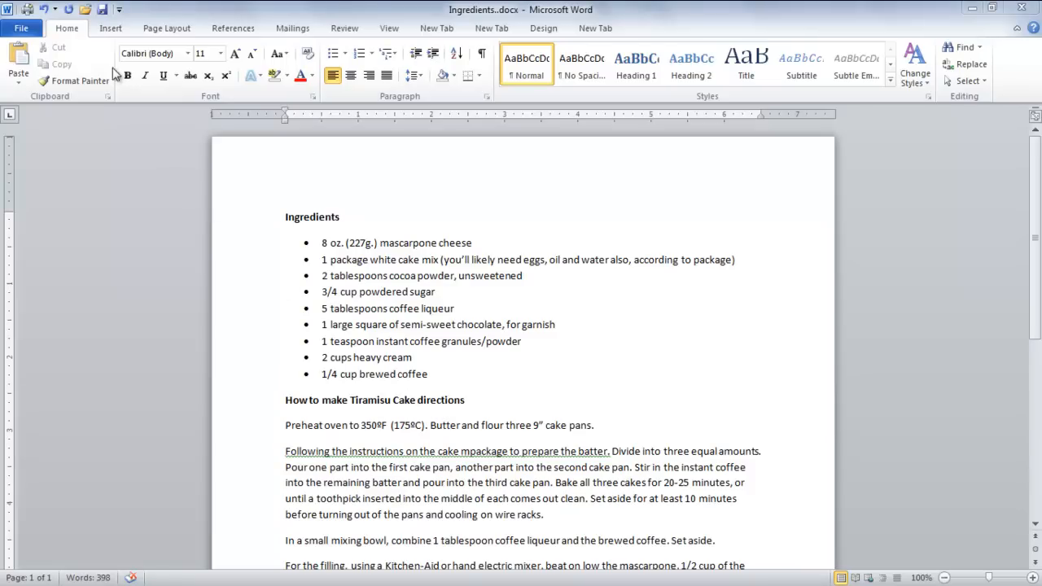
Switch the ribbon to the Insert tab to show the picture and clip art commands.
{"action": "left_click", "coordinate": [110, 28]}
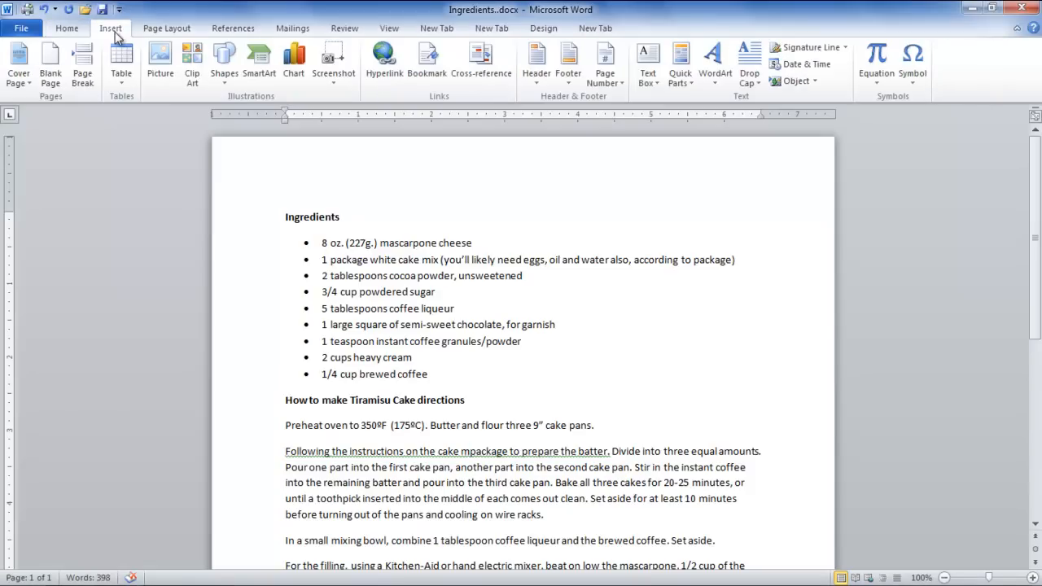
Search clip art for 'cake' and insert the chocolate cake photo into the recipe.
{"action": "left_click", "coordinate": [193, 61]}
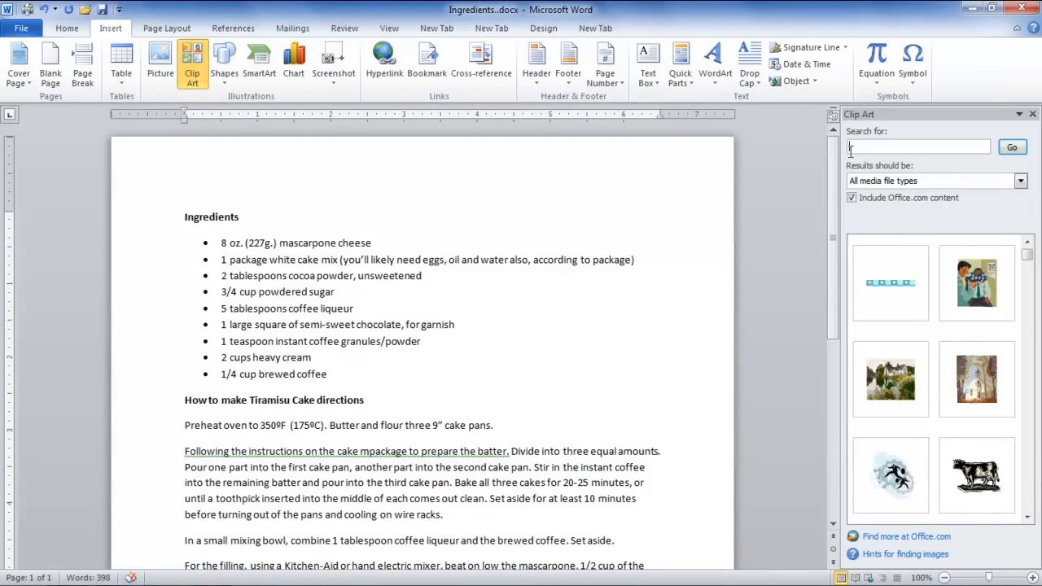
{"action": "type", "text": "cake"}
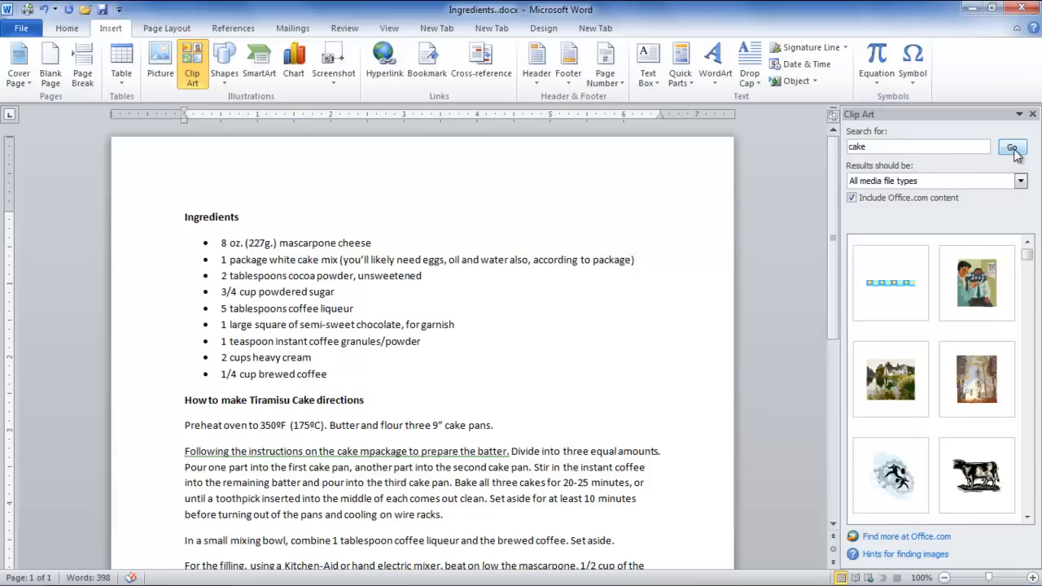
{"action": "left_click", "coordinate": [1012, 147]}
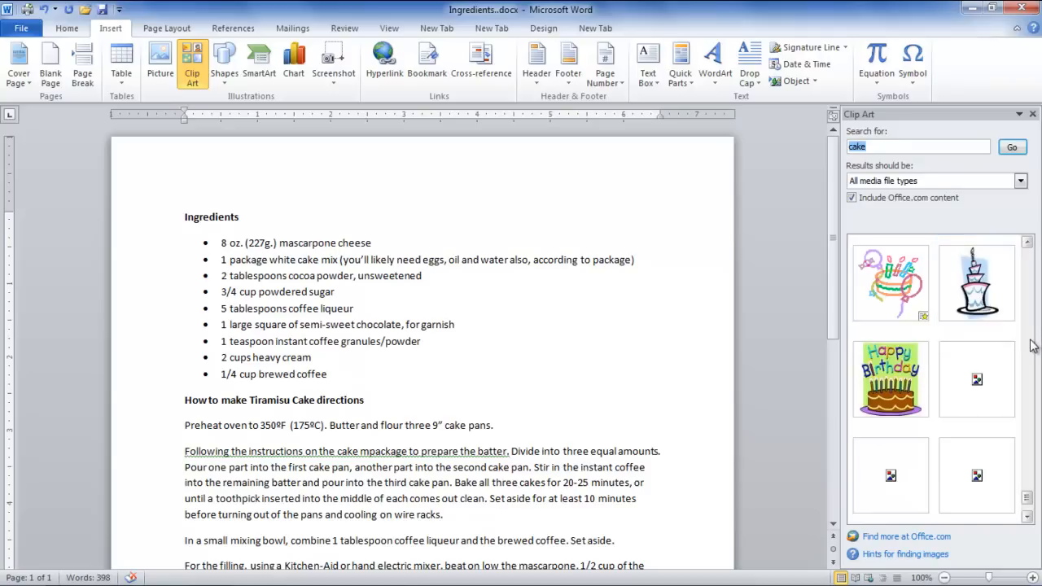
{"action": "scroll", "scroll_direction": "down", "scroll_amount": 3}
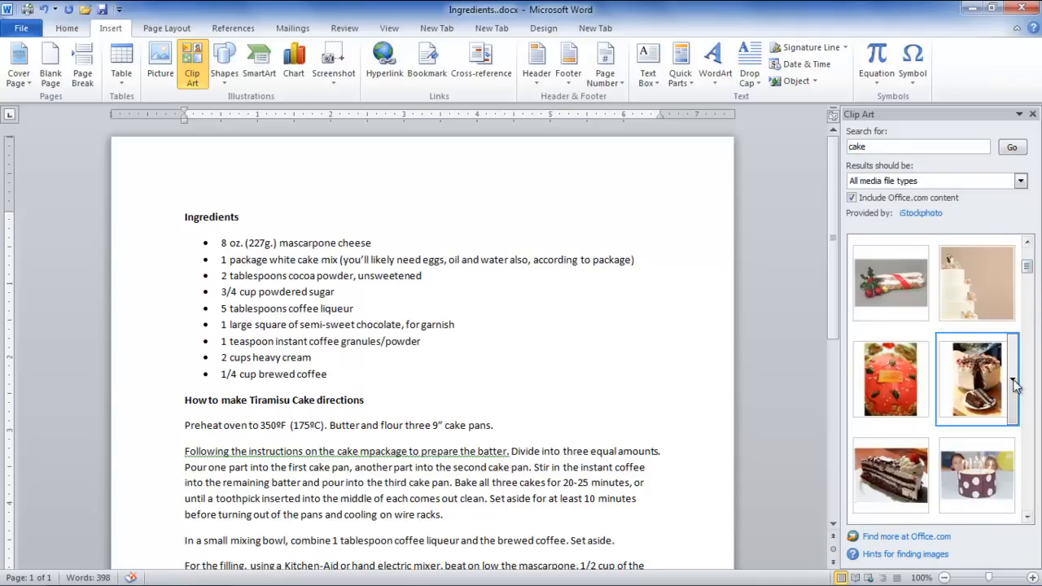
{"action": "double_click", "coordinate": [976, 378]}
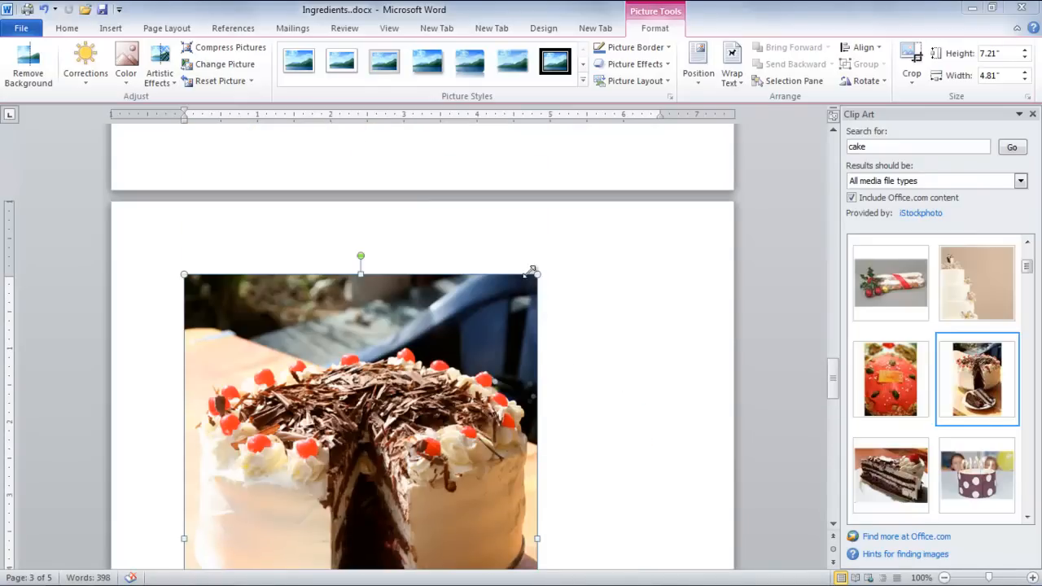
Shrink the cake photo, wrap the directions text around both sides, and close Clip Art.
{"action": "left_click_drag", "start_coordinate": [535, 273], "coordinate": [474, 276]}
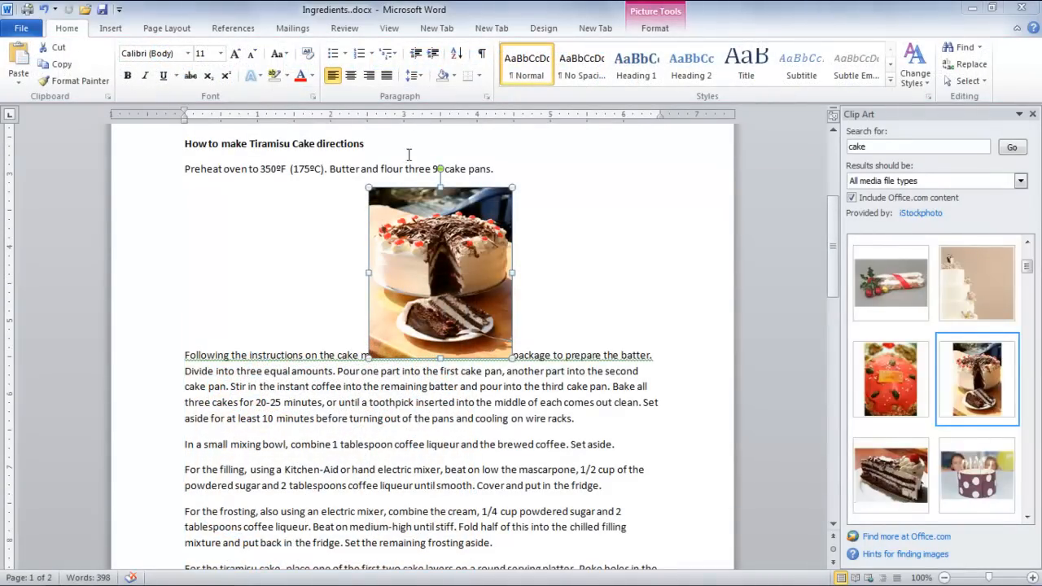
{"action": "left_click", "coordinate": [655, 27]}
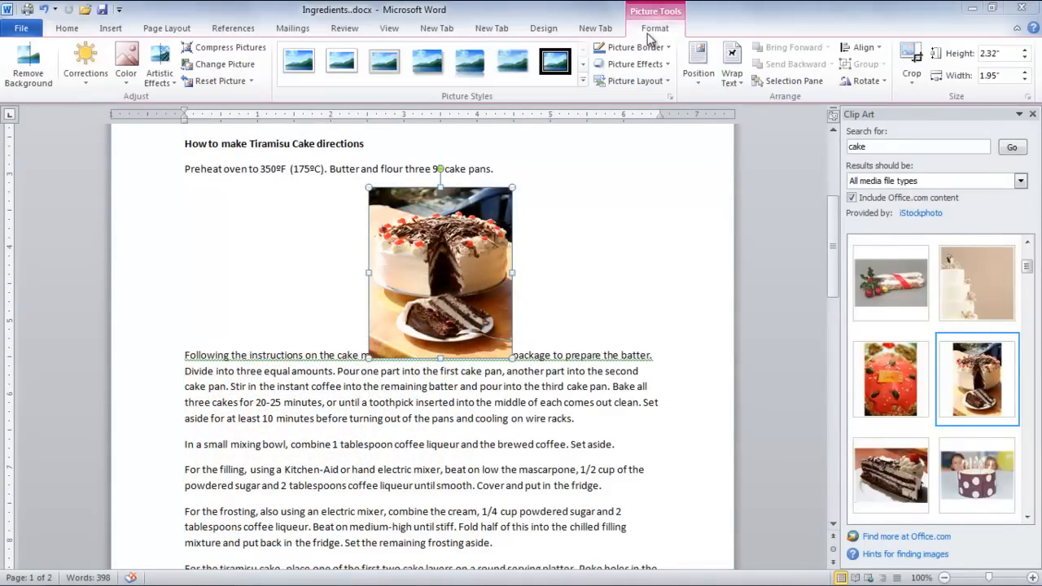
{"action": "left_click", "coordinate": [731, 63]}
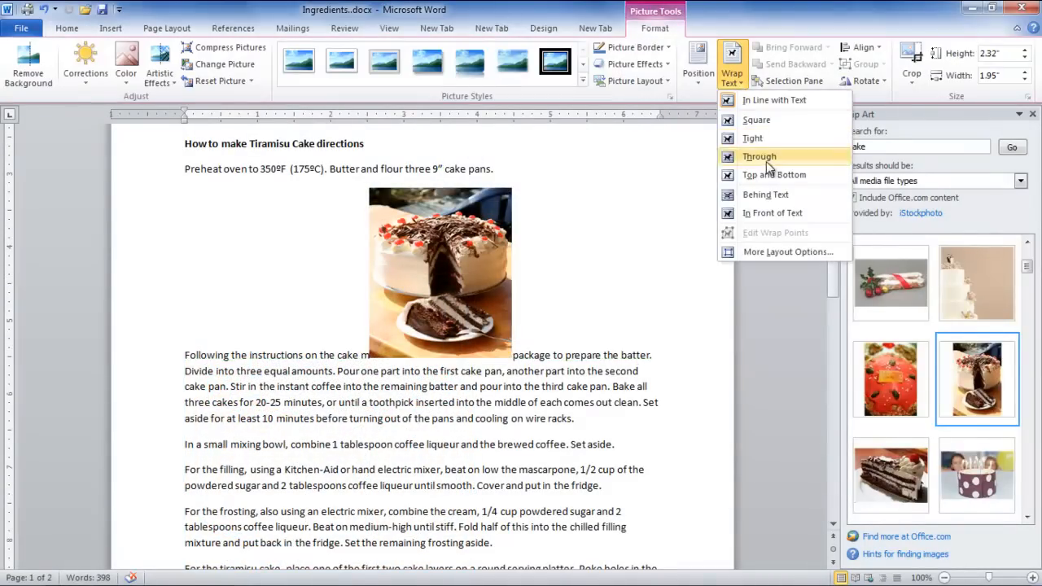
{"action": "left_click", "coordinate": [759, 156]}
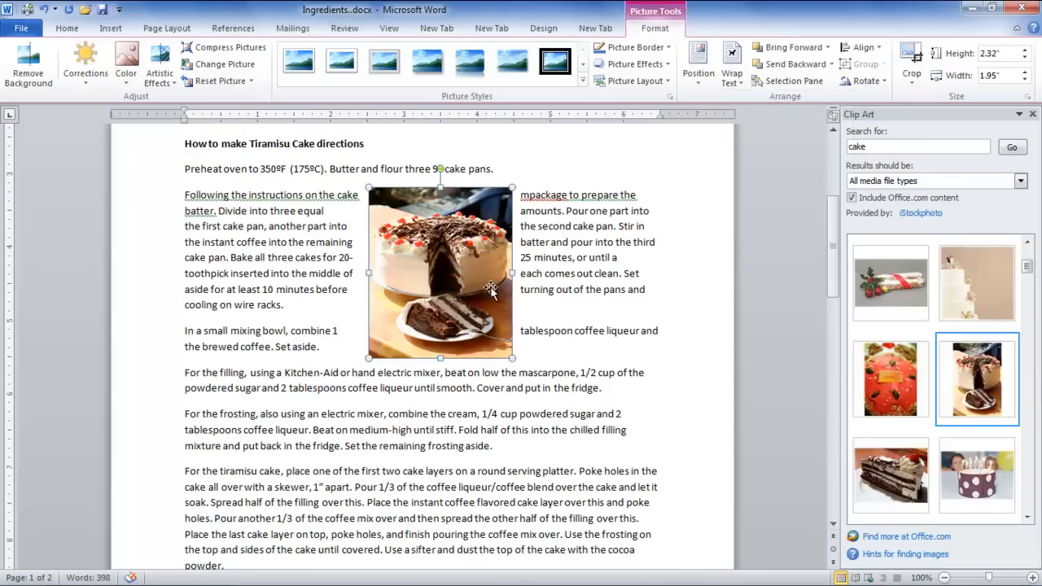
{"action": "mouse_move", "coordinate": [503, 306]}
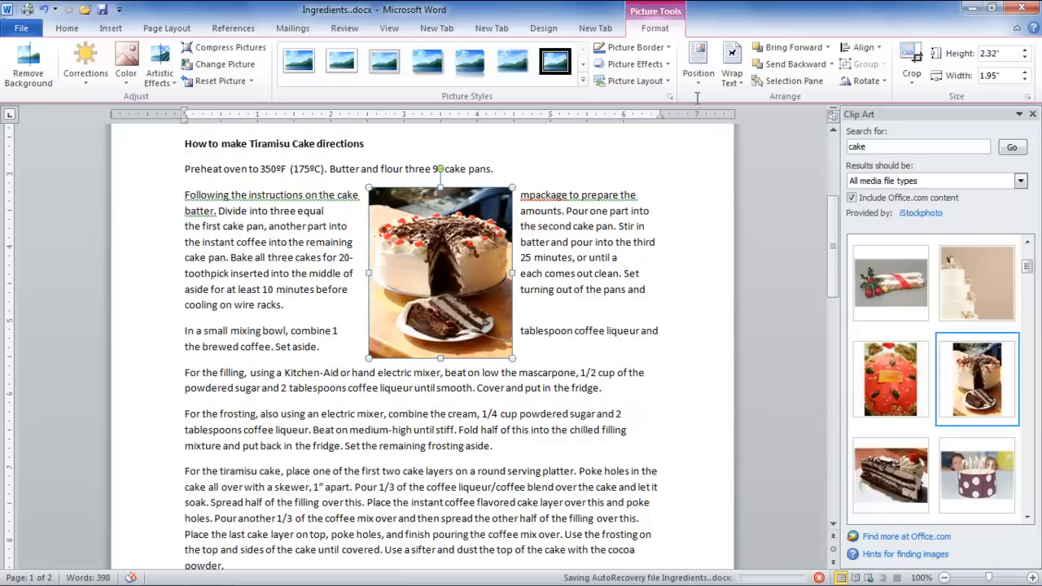
{"action": "left_click", "coordinate": [109, 28]}
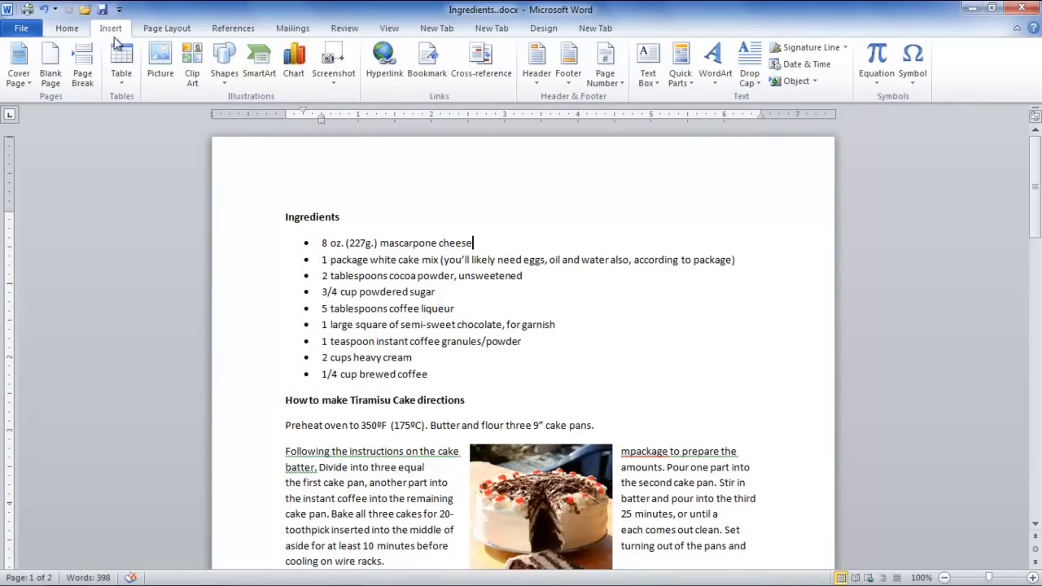
{"action": "mouse_move", "coordinate": [159, 61]}
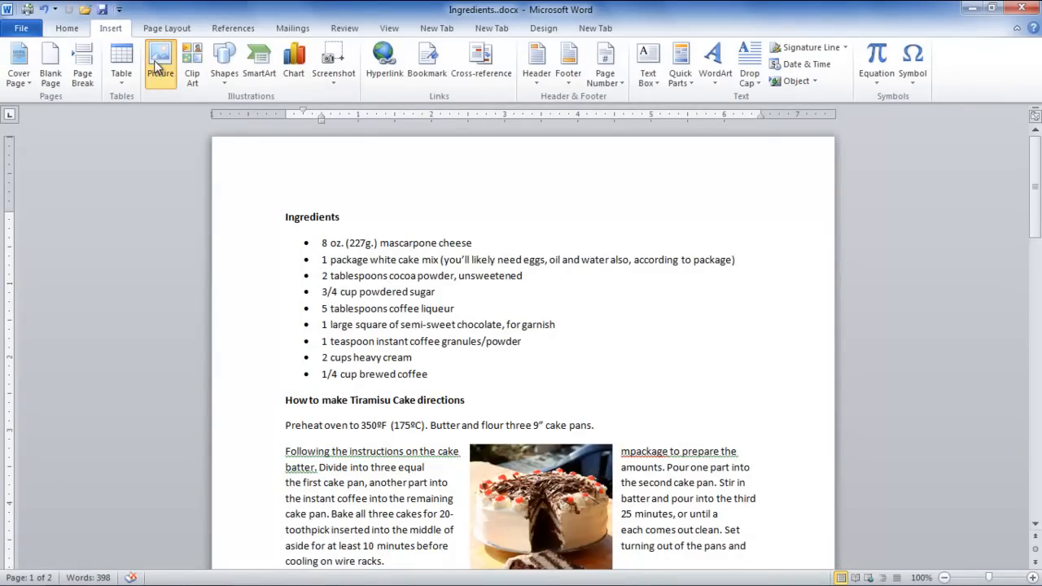
Insert the chef photo from the Pictures library into the Ingredients list.
{"action": "left_click", "coordinate": [160, 61]}
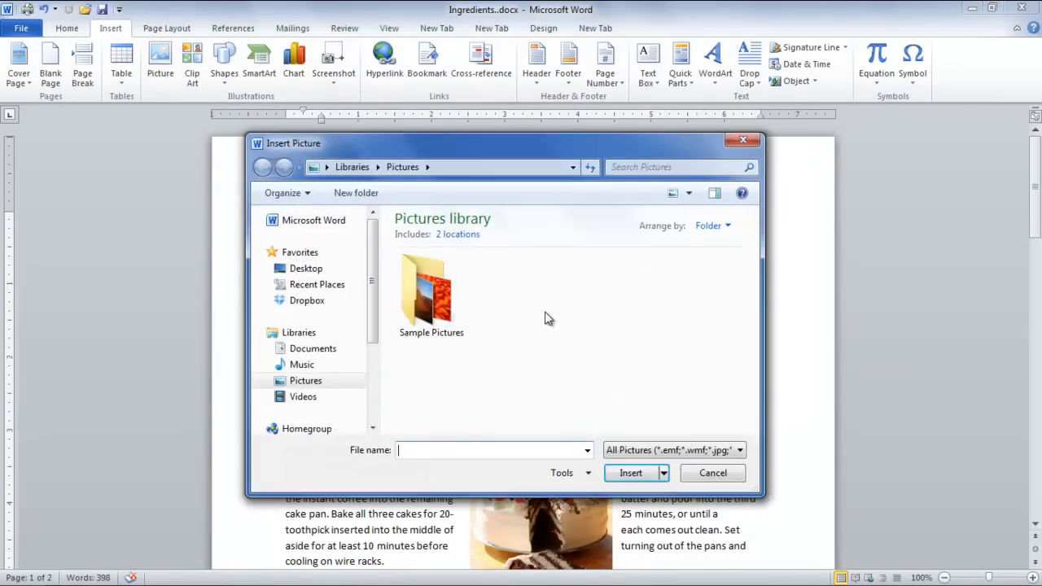
{"action": "left_click", "coordinate": [313, 349]}
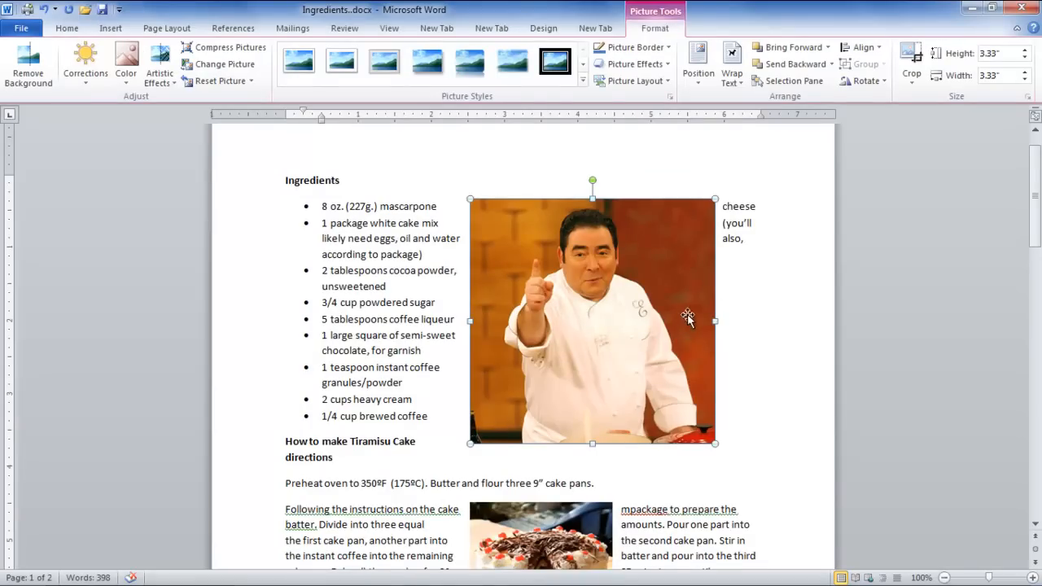
{"action": "left_click", "coordinate": [732, 65]}
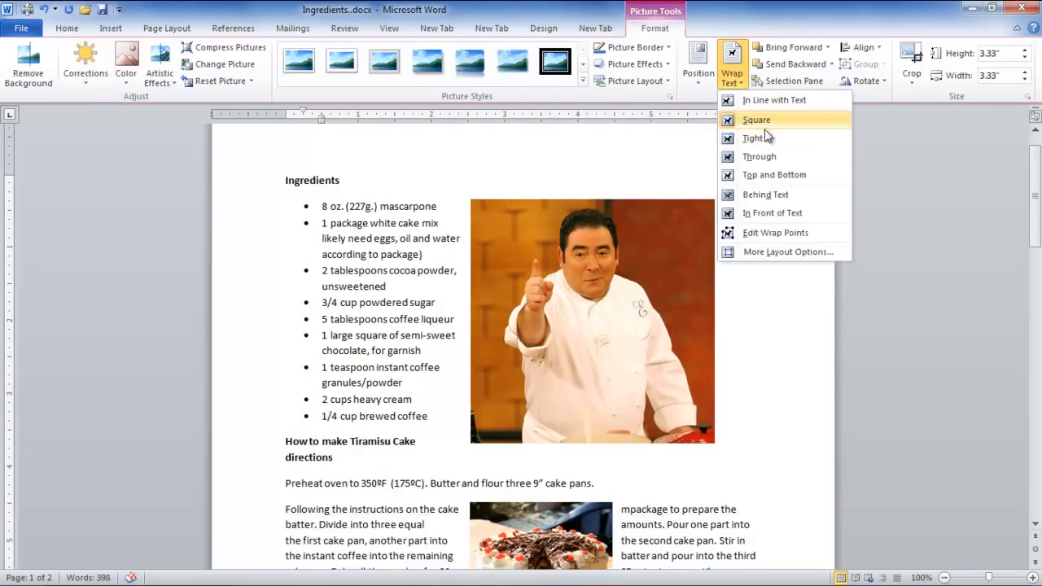
Set the chef photo's text wrapping to Square.
{"action": "left_click", "coordinate": [757, 120]}
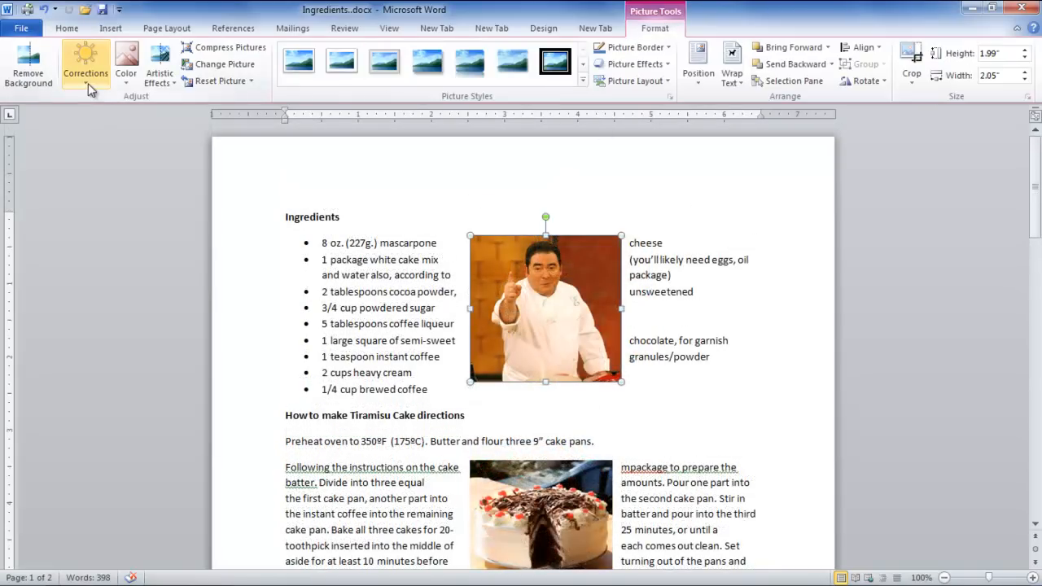
Browse Corrections presets, then compress the chef photo at document resolution.
{"action": "left_click", "coordinate": [86, 65]}
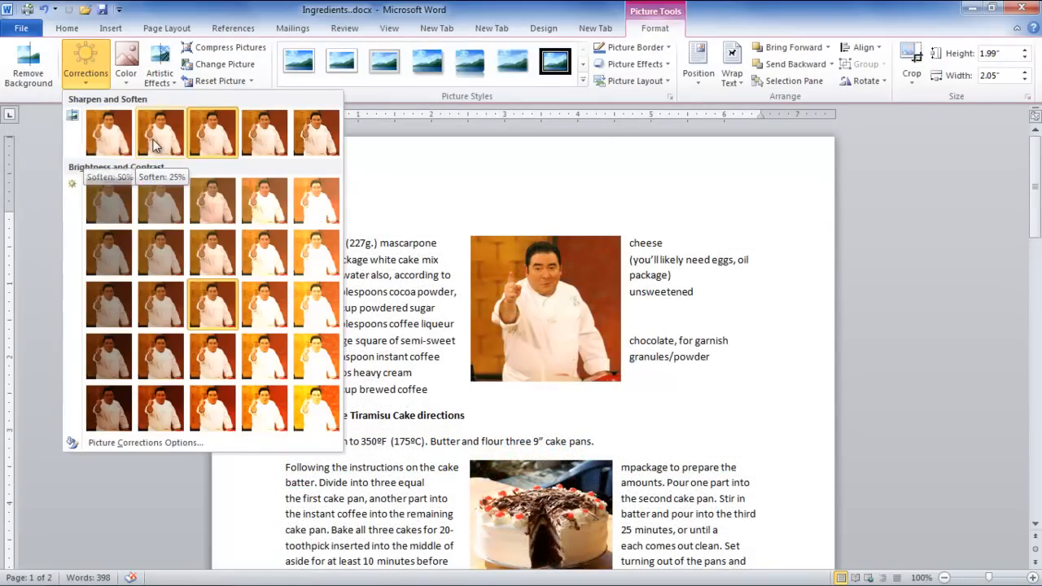
{"action": "mouse_move", "coordinate": [265, 133]}
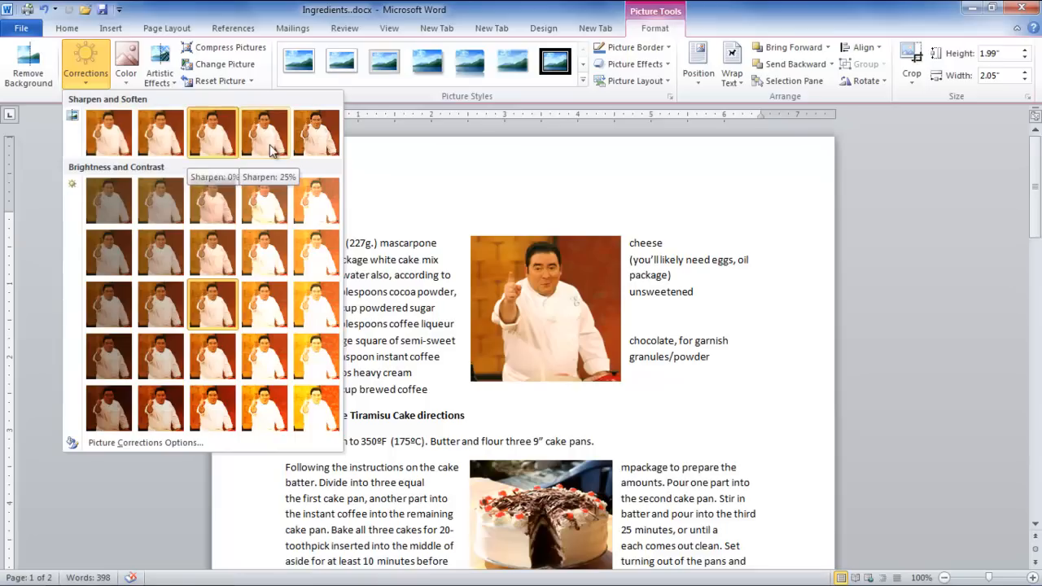
{"action": "mouse_move", "coordinate": [316, 133]}
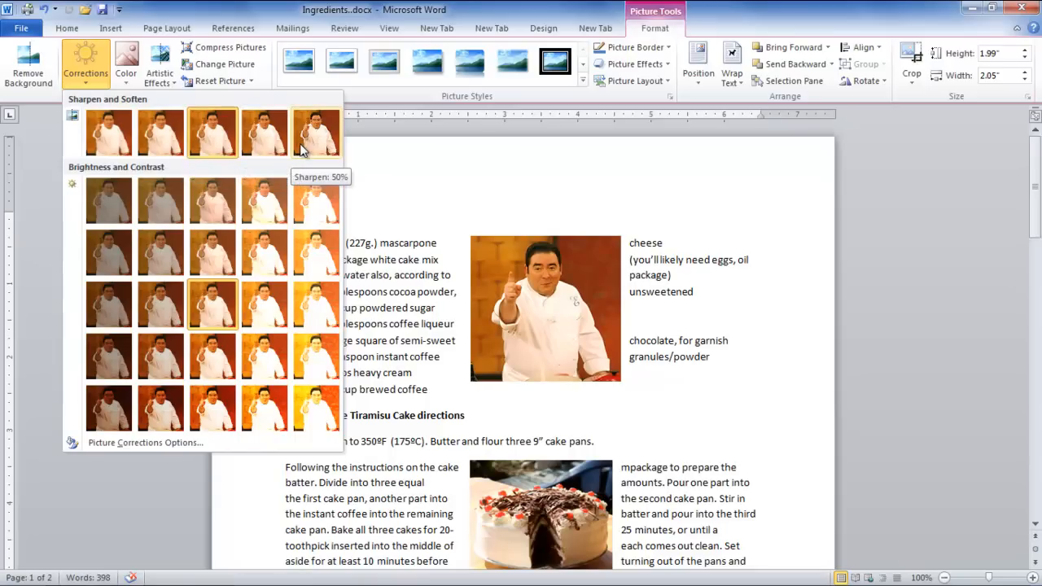
{"action": "mouse_move", "coordinate": [161, 132]}
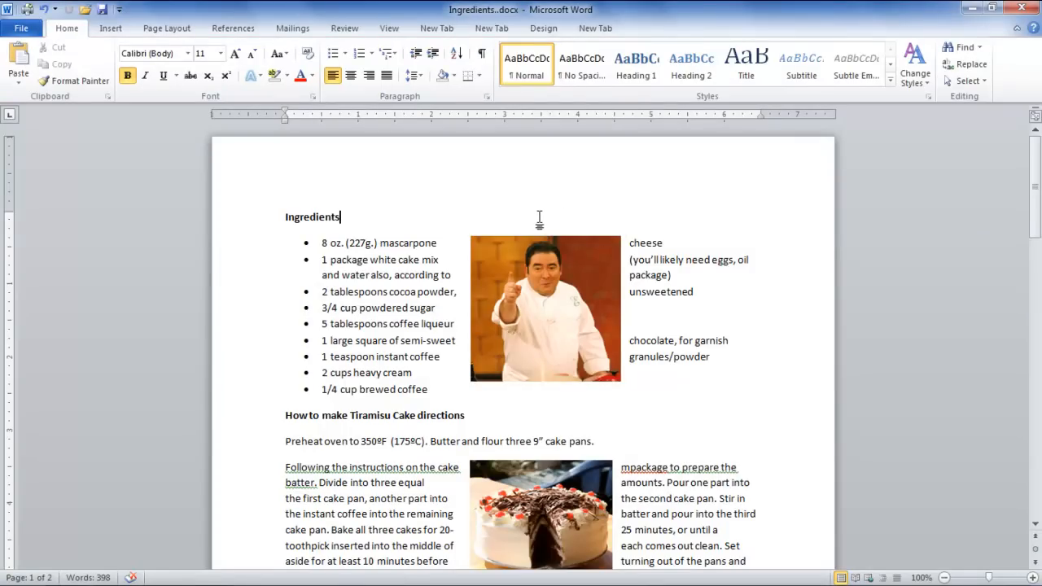
{"action": "mouse_move", "coordinate": [513, 236]}
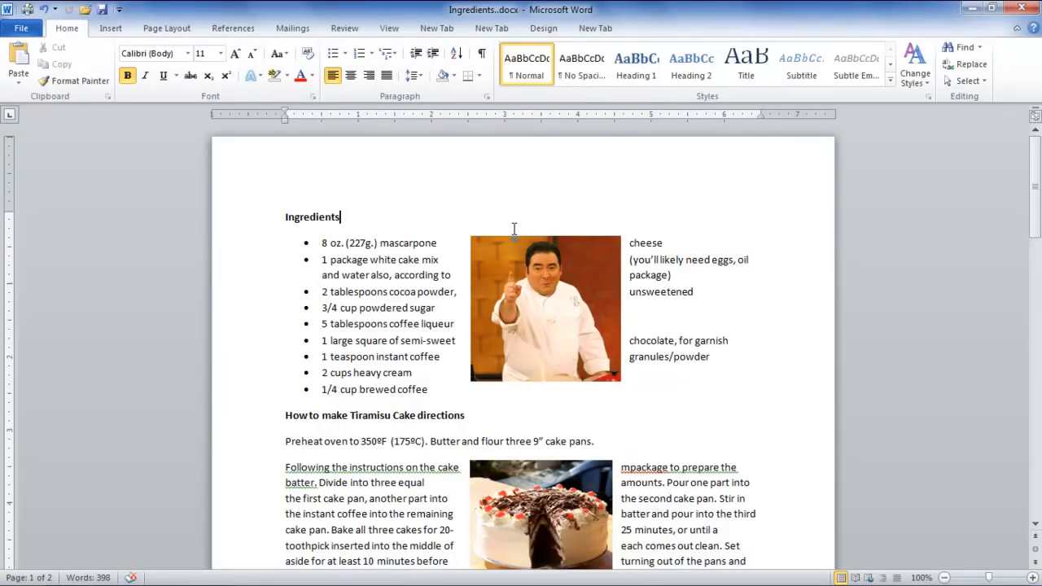
{"action": "mouse_move", "coordinate": [341, 191]}
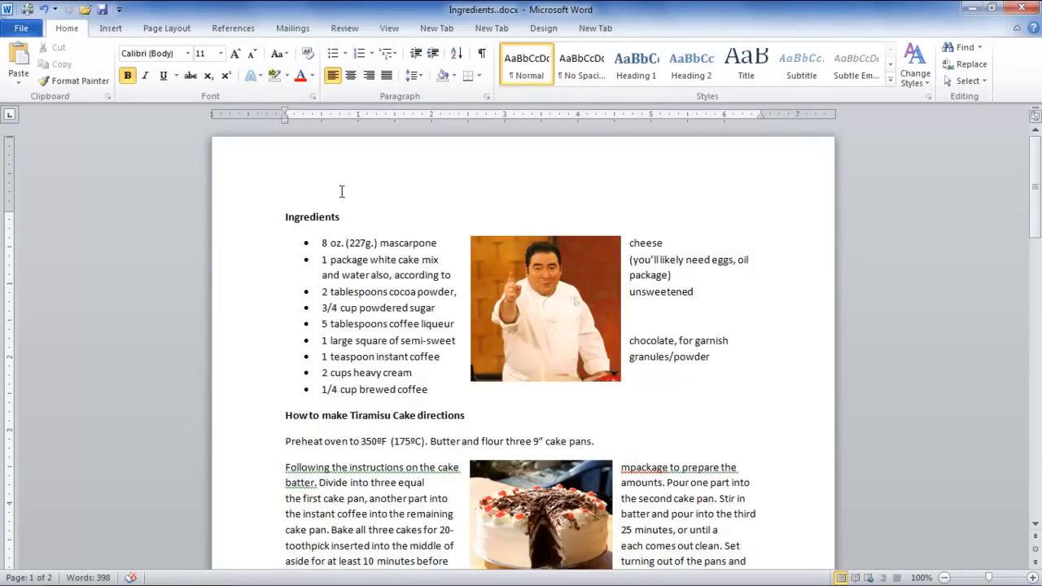
{"action": "left_click", "coordinate": [546, 310]}
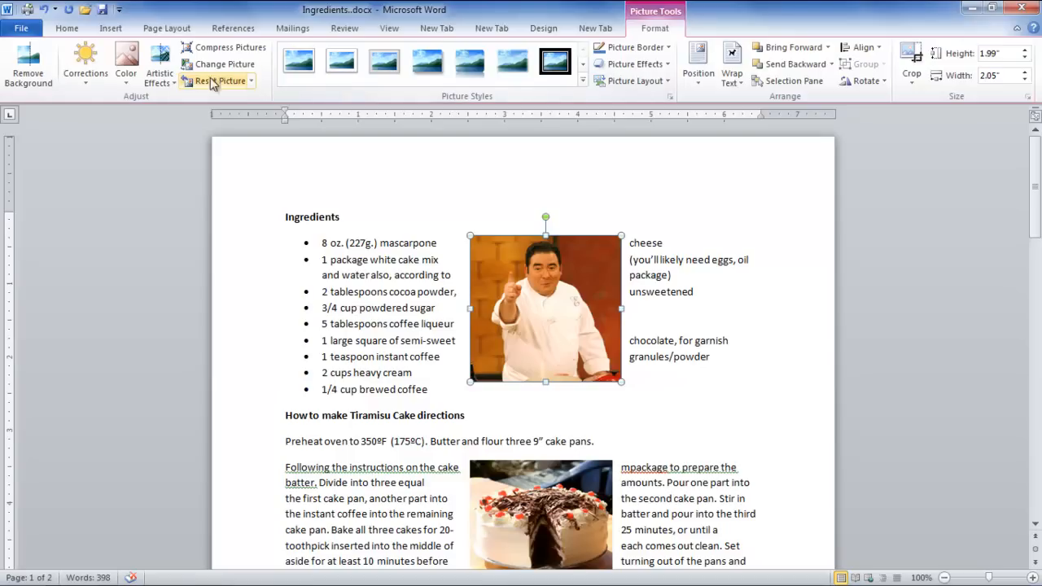
{"action": "left_click", "coordinate": [231, 46]}
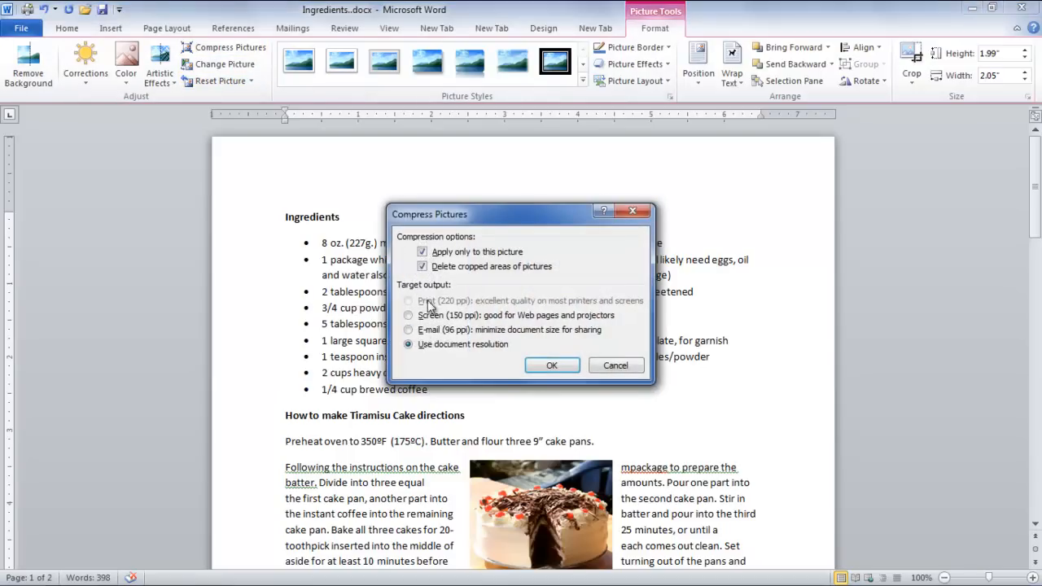
{"action": "left_click", "coordinate": [551, 365]}
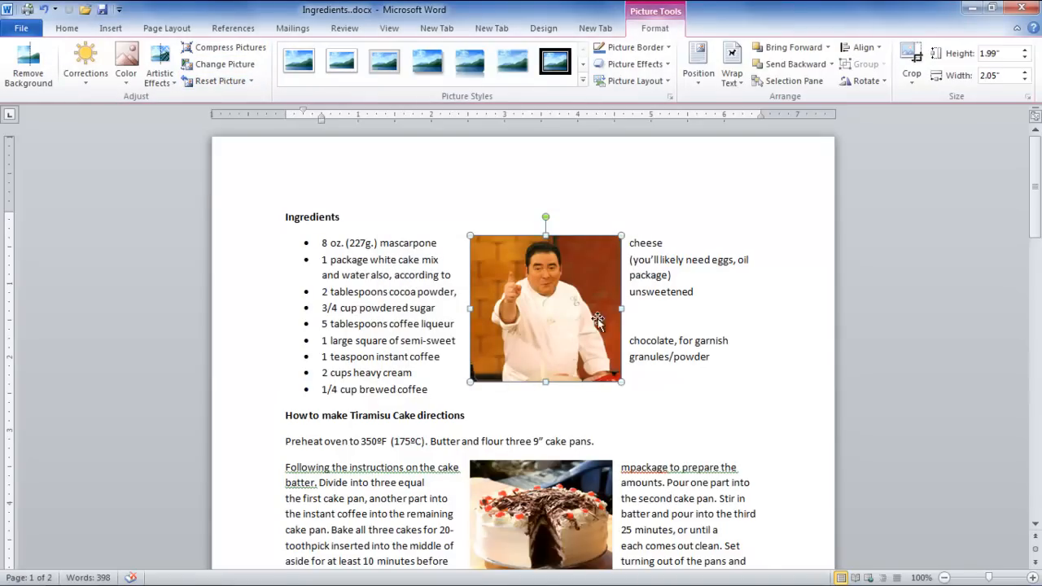
{"action": "left_click", "coordinate": [297, 62]}
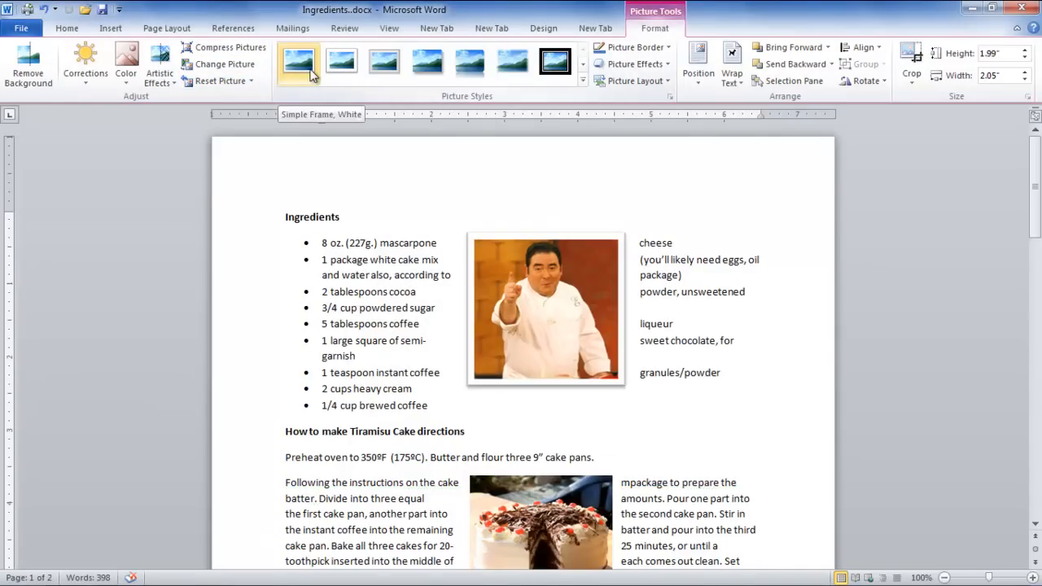
Apply the Soft Edge Rectangle picture style to the chef photo.
{"action": "left_click", "coordinate": [384, 63]}
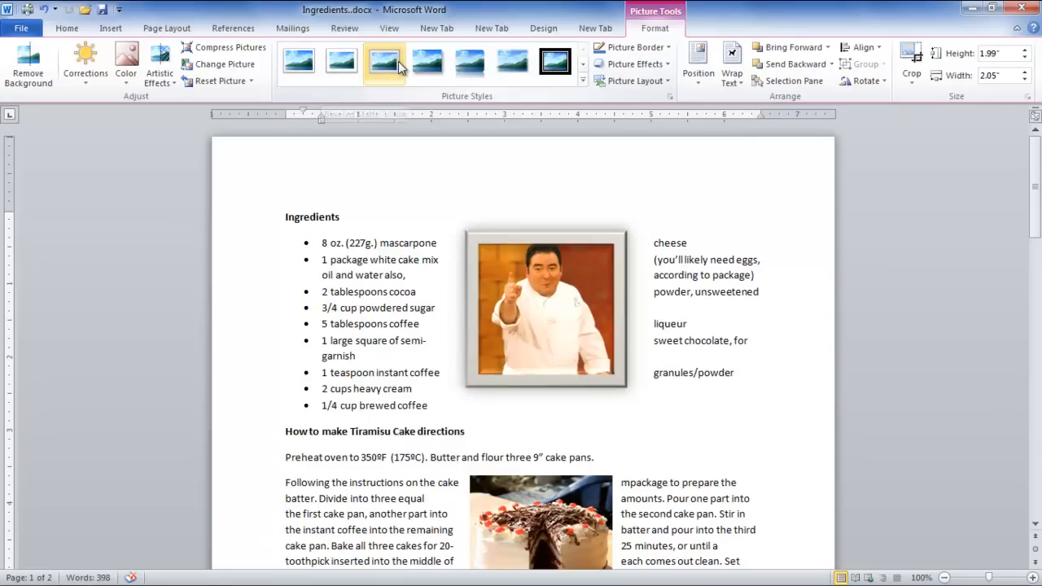
{"action": "left_click", "coordinate": [469, 63]}
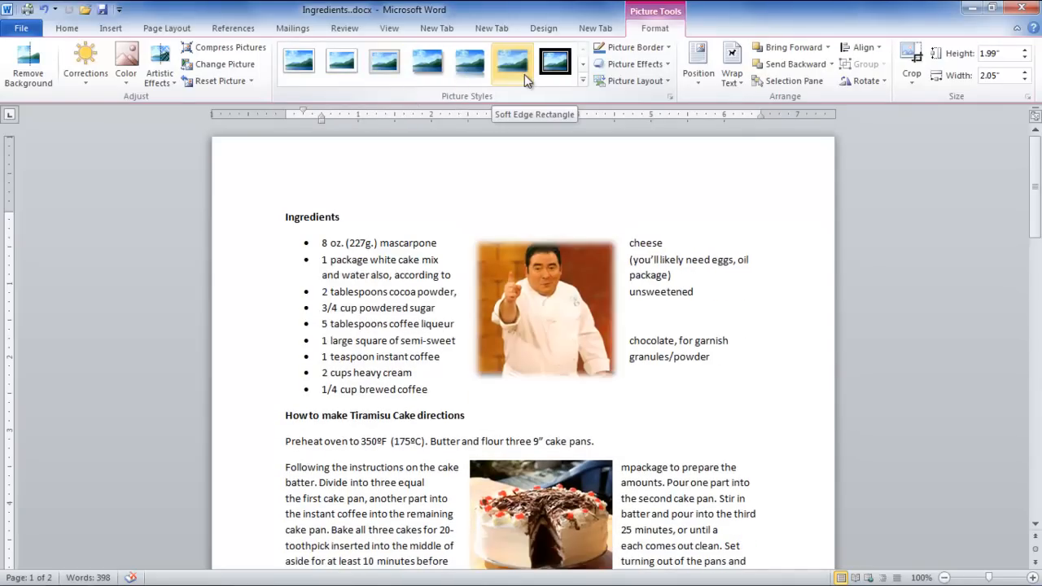
{"action": "mouse_move", "coordinate": [509, 77]}
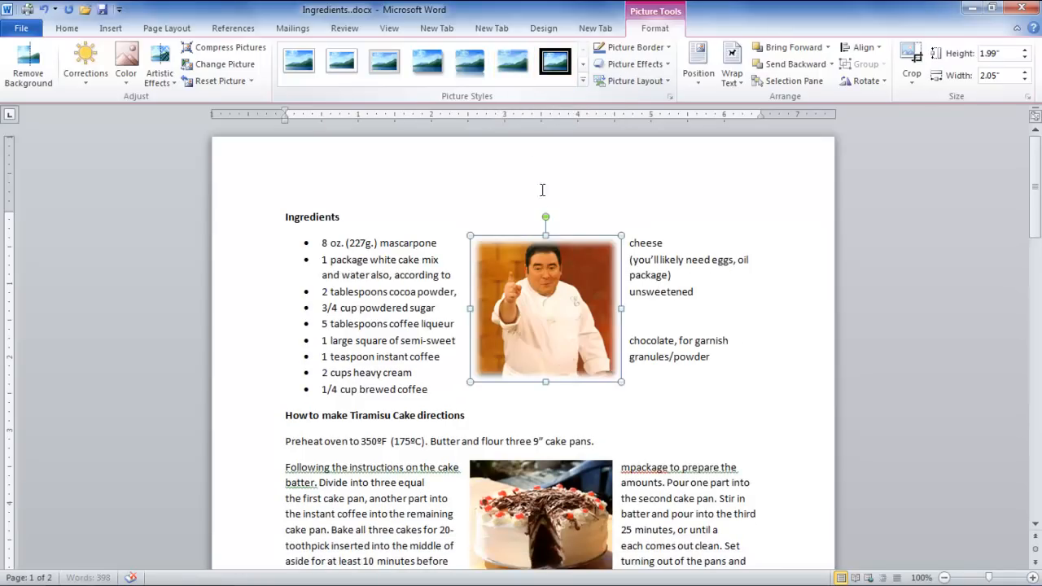
{"action": "left_click", "coordinate": [634, 63]}
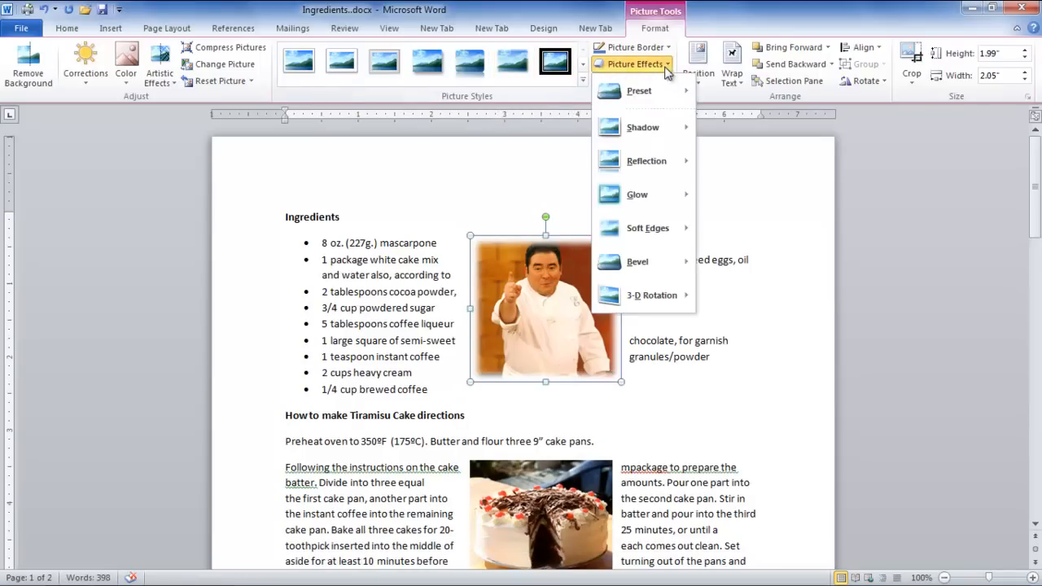